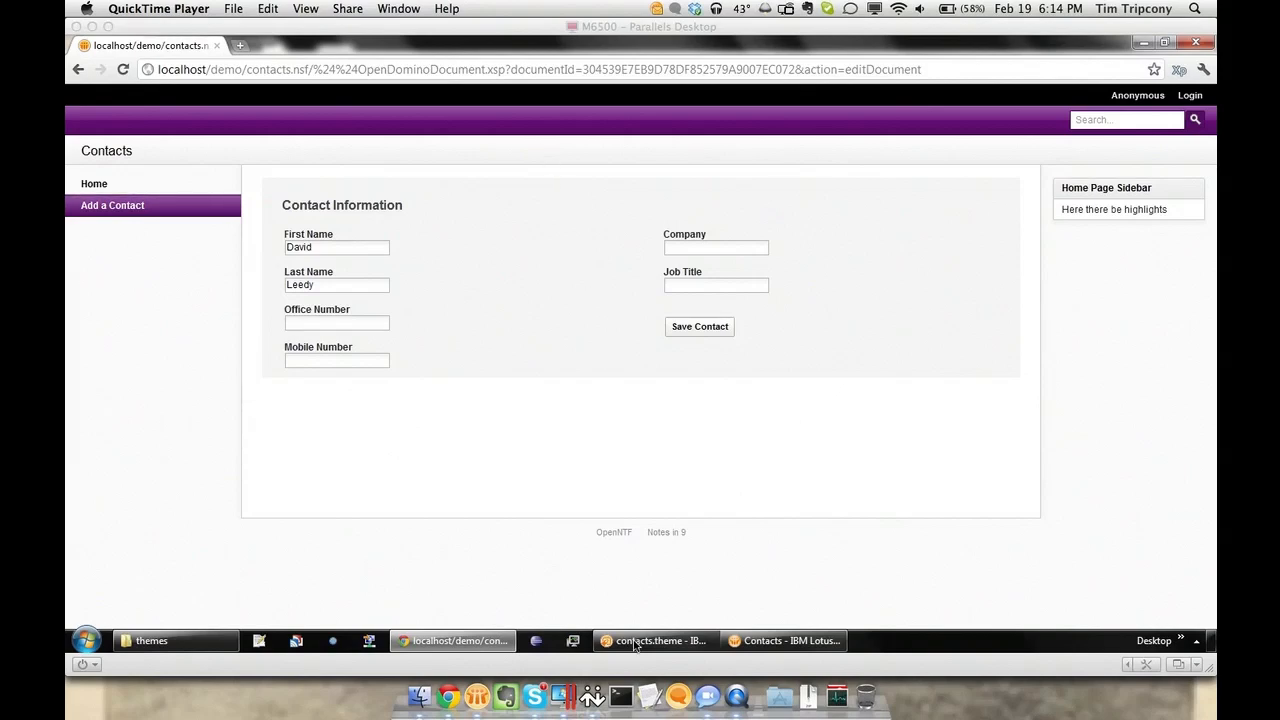
Replace 'purple' with 'green' in contacts.theme's extends attribute and view the Contacts page.
{"action": "left_click", "coordinate": [654, 640]}
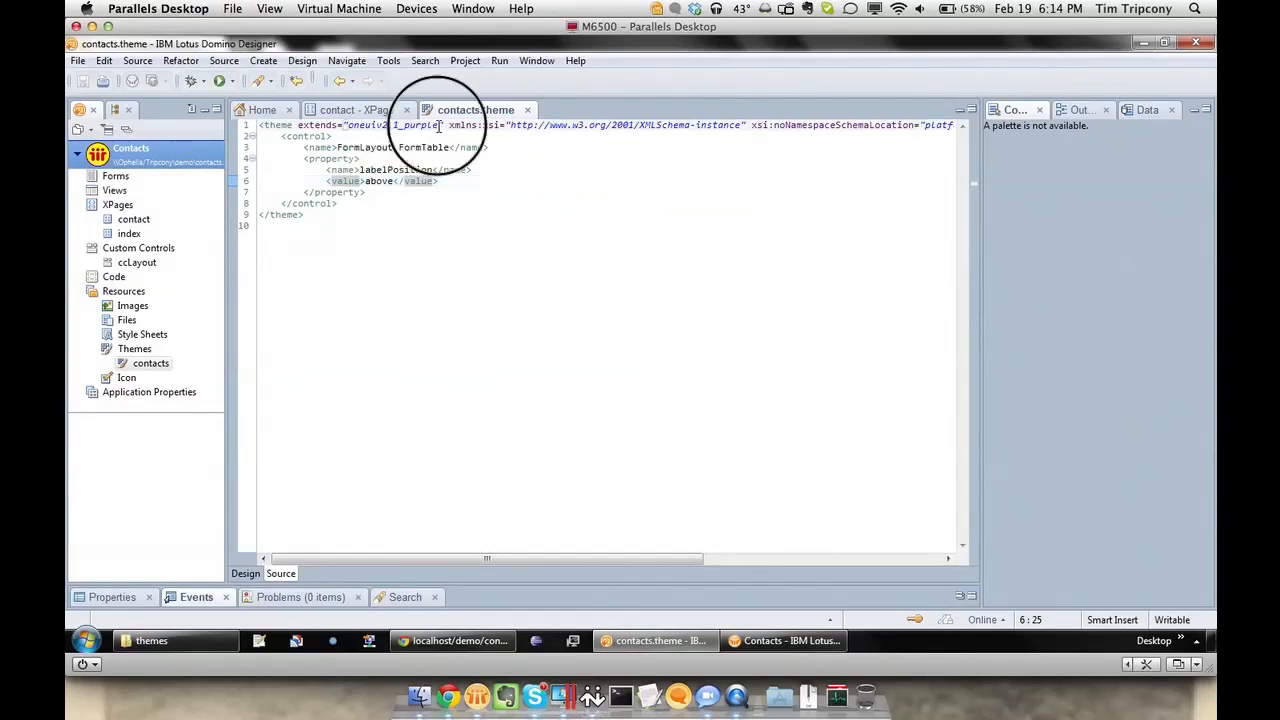
{"action": "double_click", "coordinate": [420, 124]}
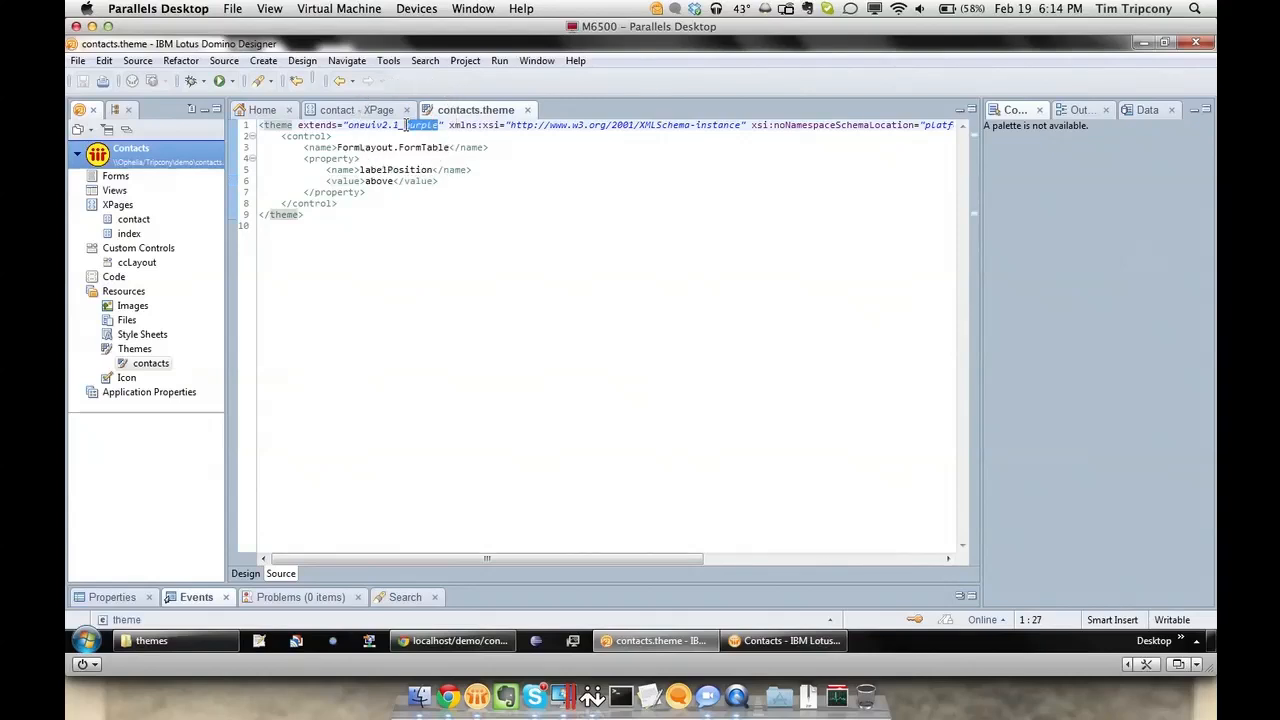
{"action": "type", "text": "green"}
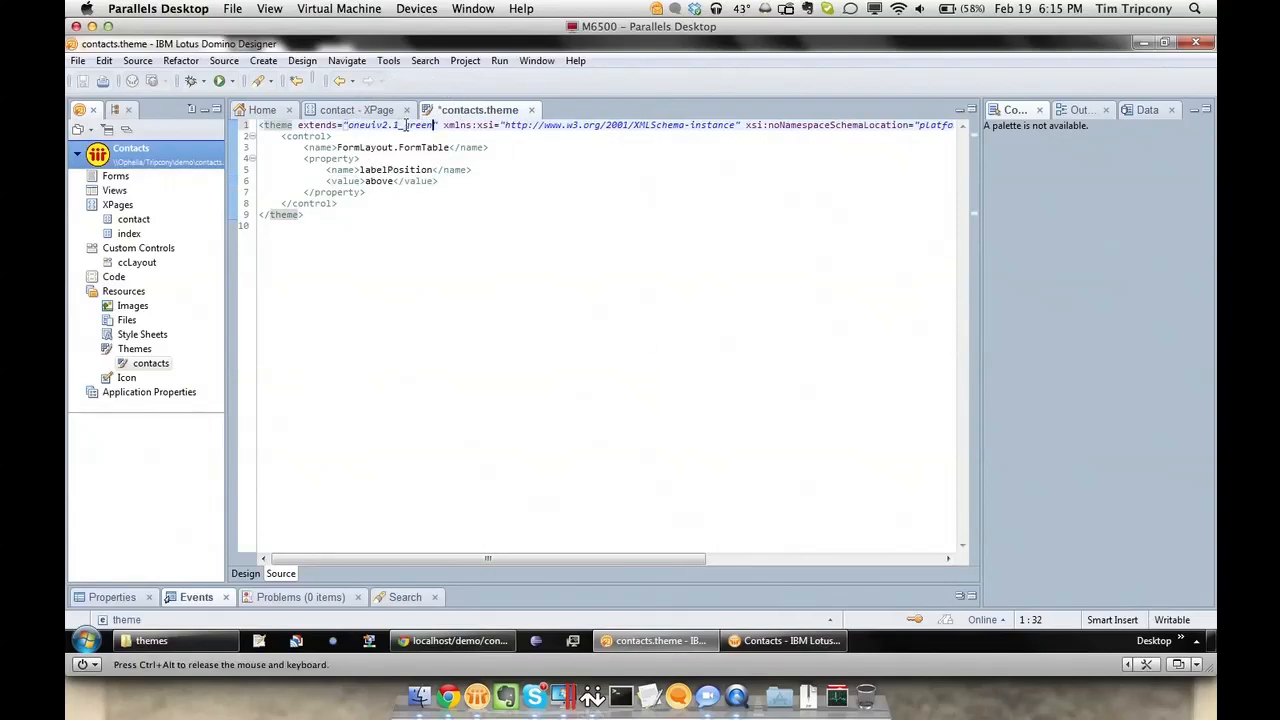
{"action": "left_click", "coordinate": [452, 640]}
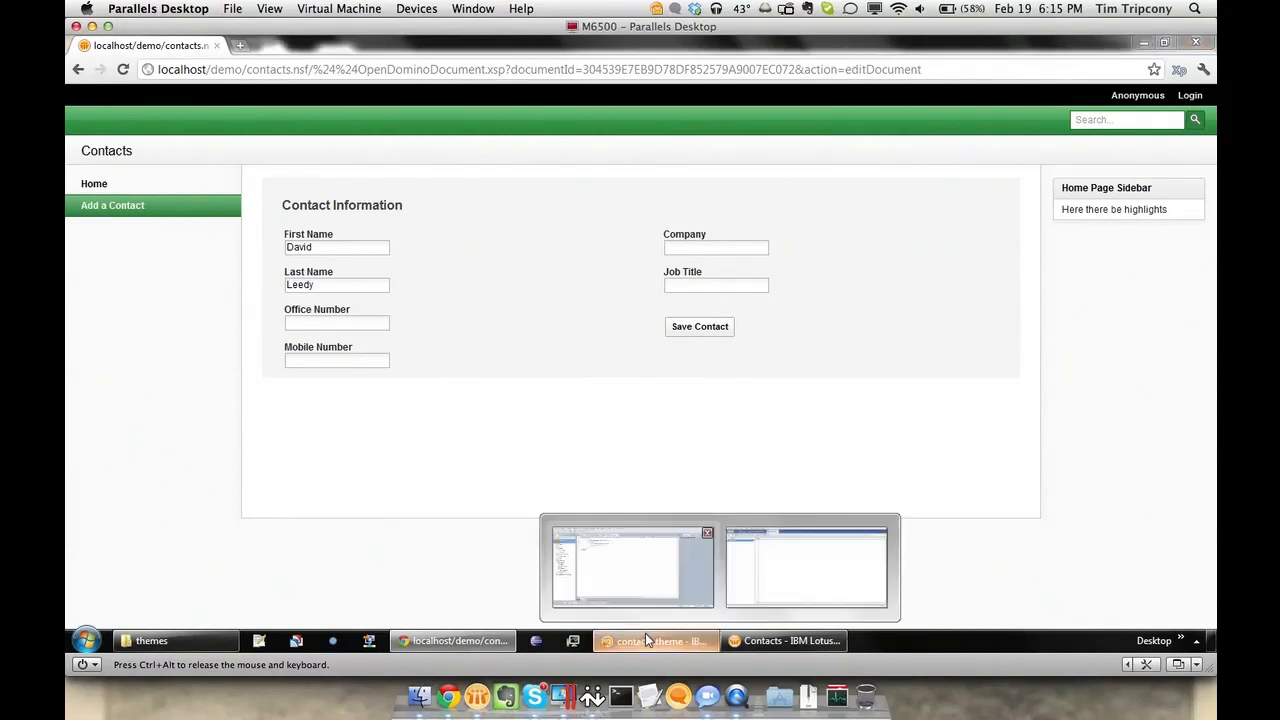
Confirm the Contacts form shows green, then return to the contacts.theme source.
{"action": "left_click", "coordinate": [655, 640]}
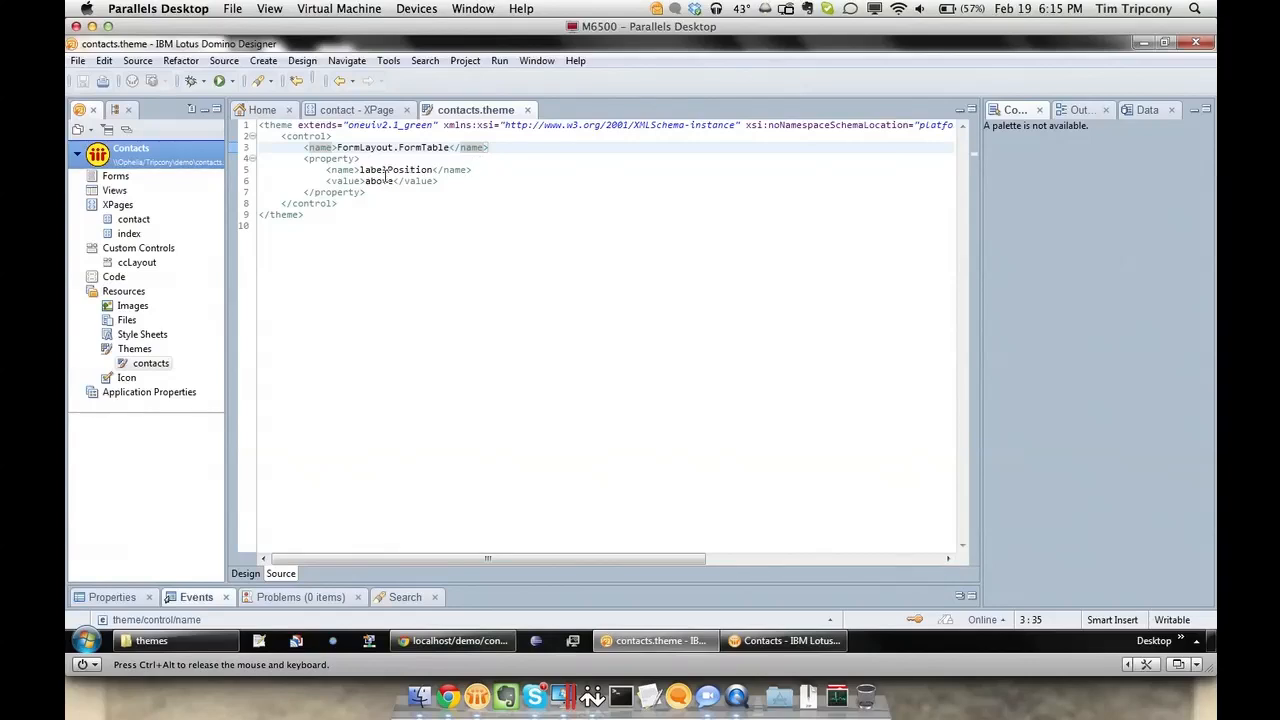
Replace 'above' with 'left' in the FormTable labelPosition value and check the form's labels.
{"action": "double_click", "coordinate": [378, 181]}
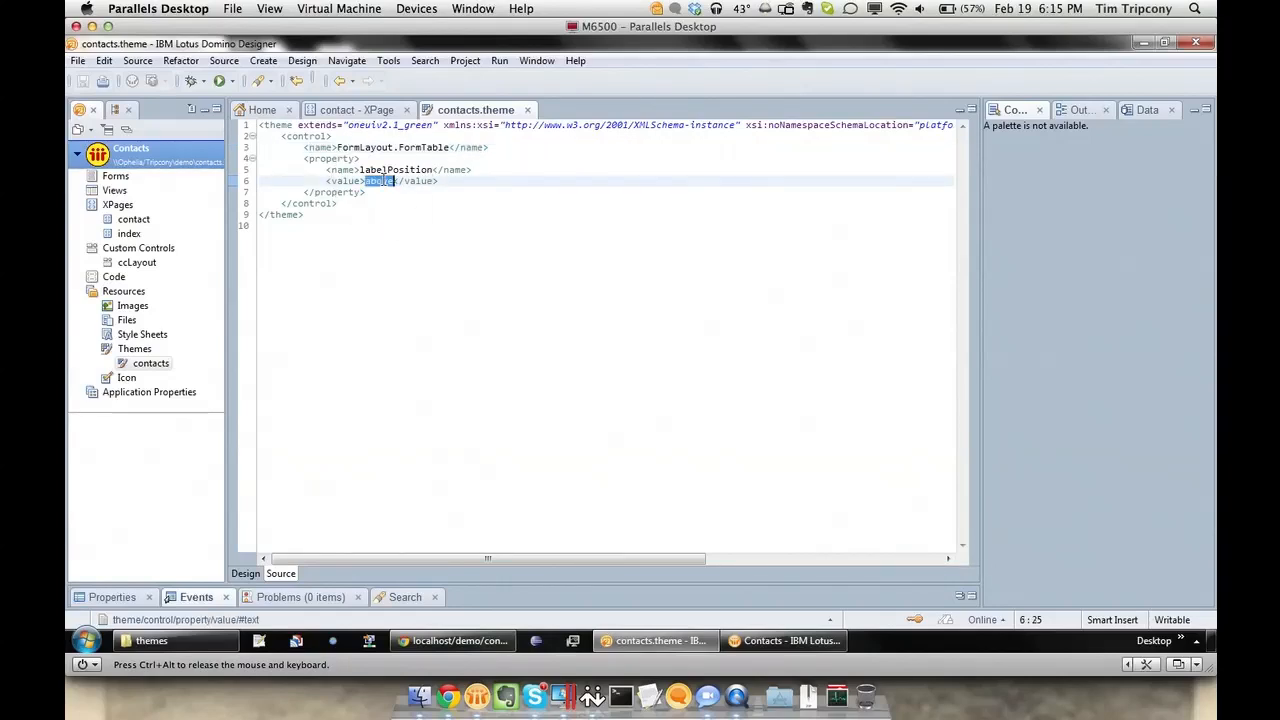
{"action": "type", "text": "left"}
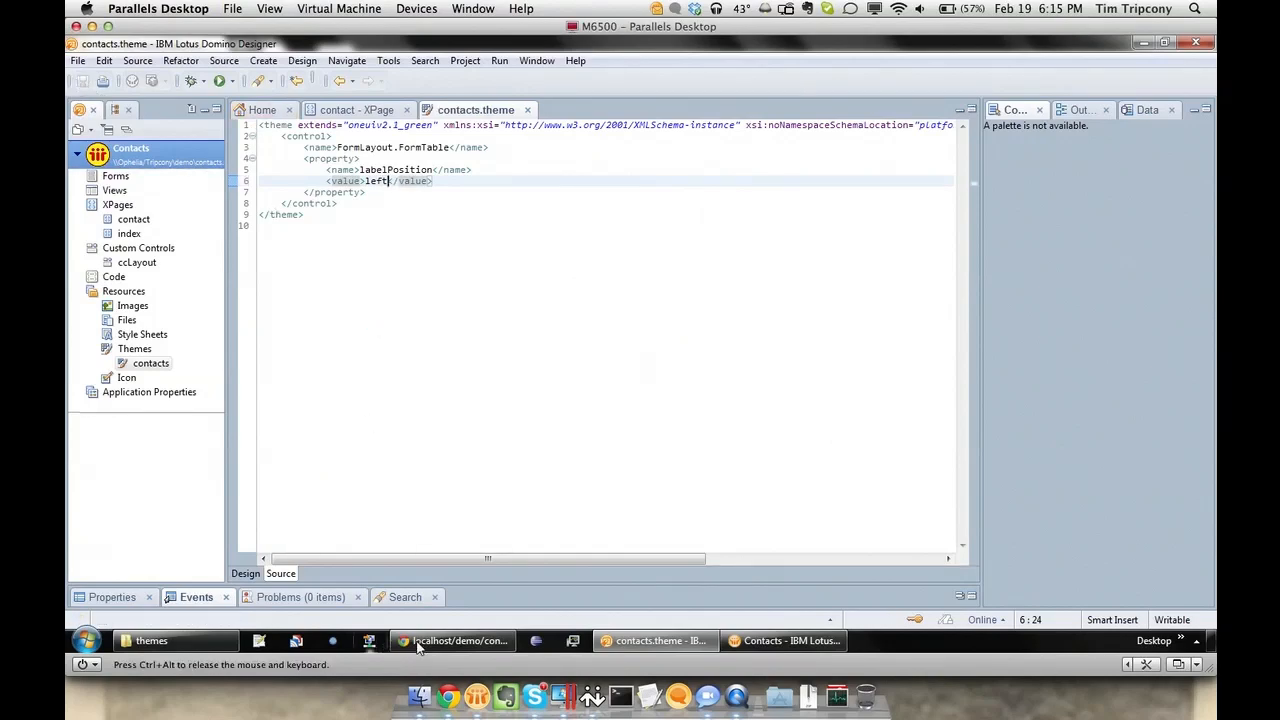
{"action": "left_click", "coordinate": [452, 640]}
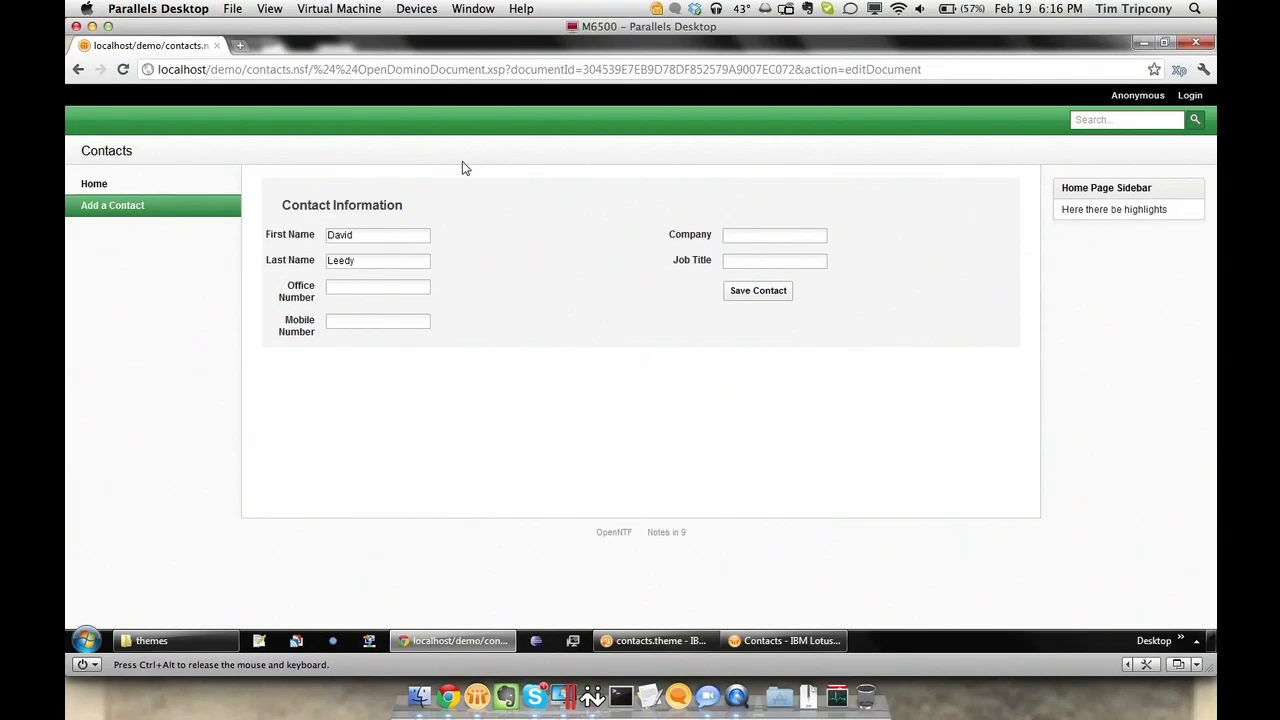
{"action": "mouse_move", "coordinate": [534, 296]}
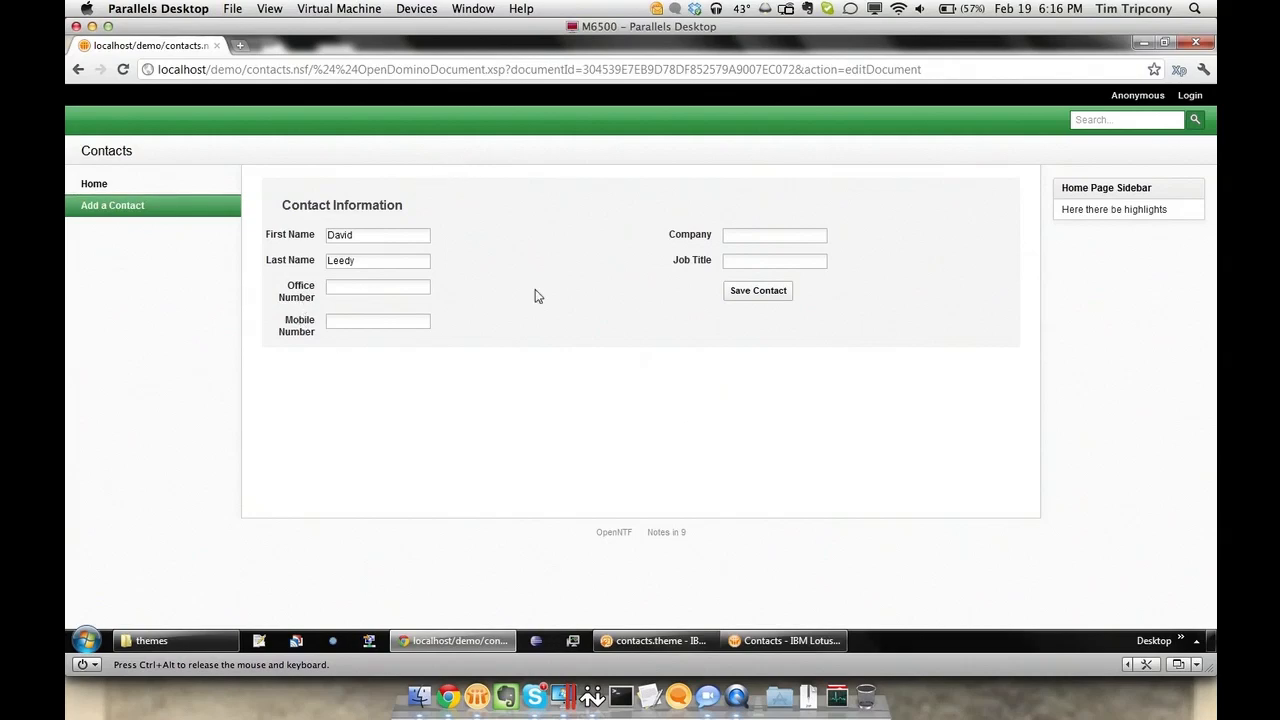
{"action": "mouse_move", "coordinate": [645, 262]}
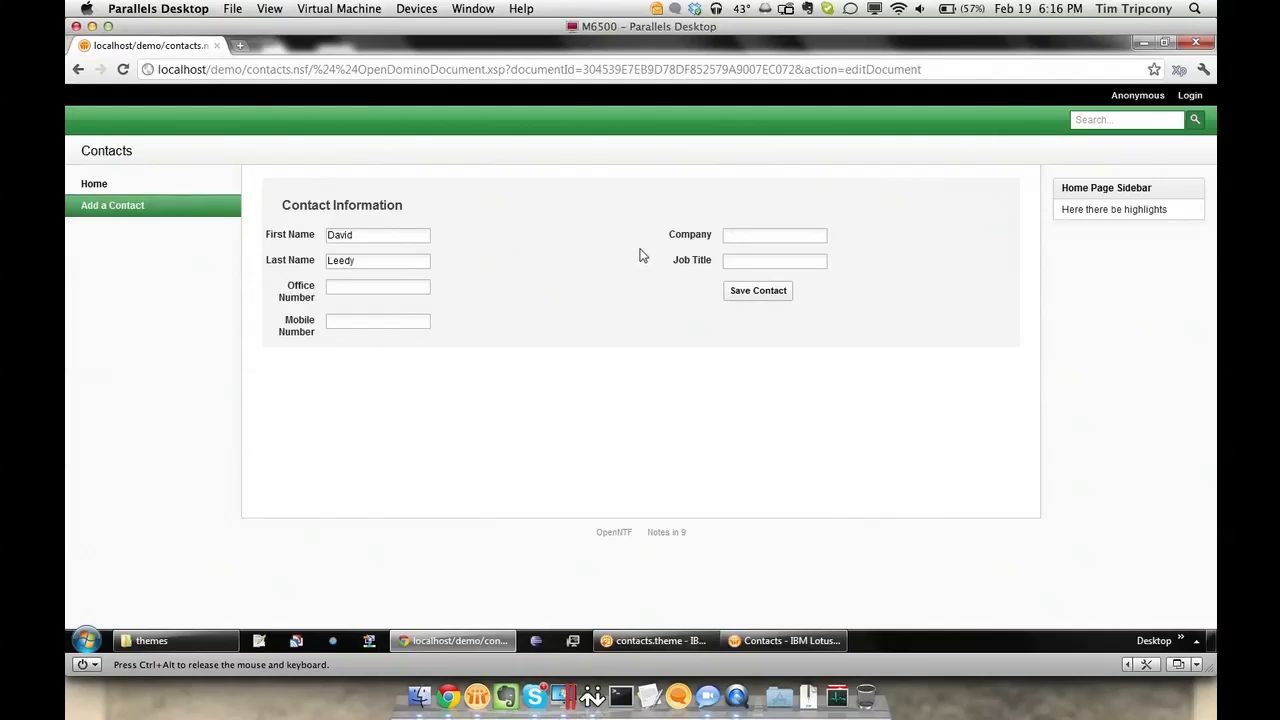
{"action": "mouse_move", "coordinate": [603, 263]}
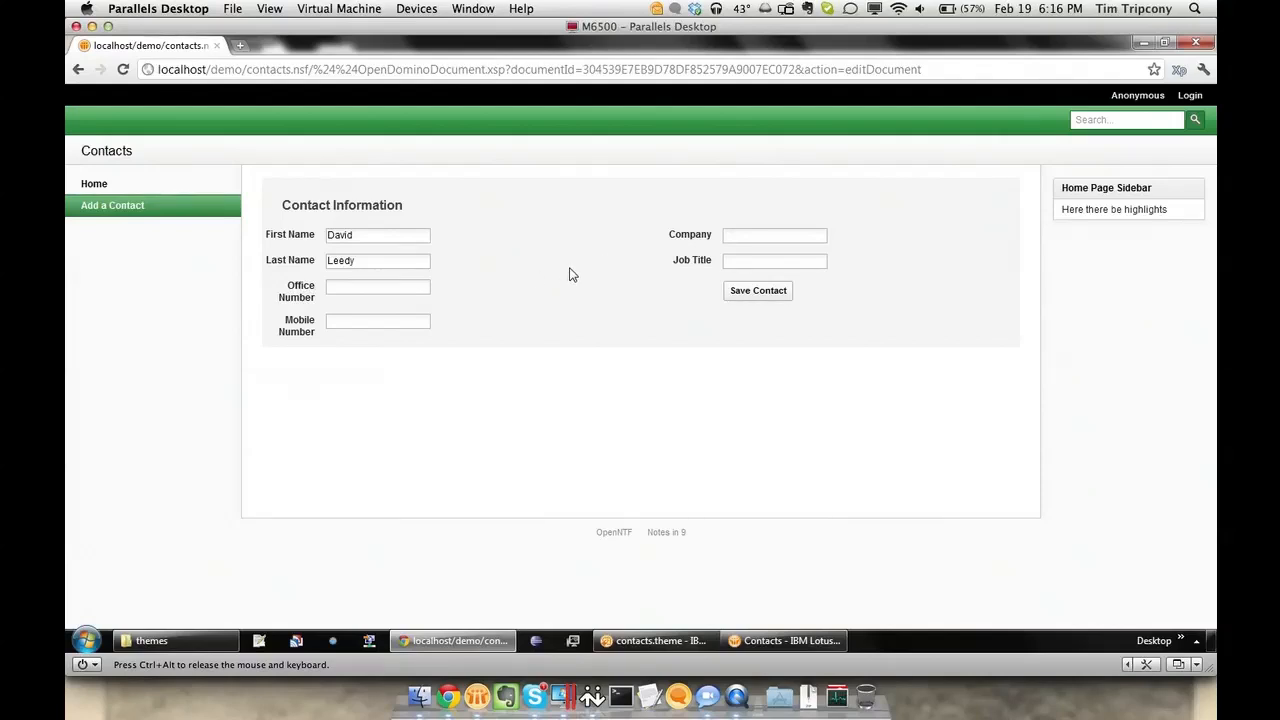
{"action": "mouse_move", "coordinate": [360, 363]}
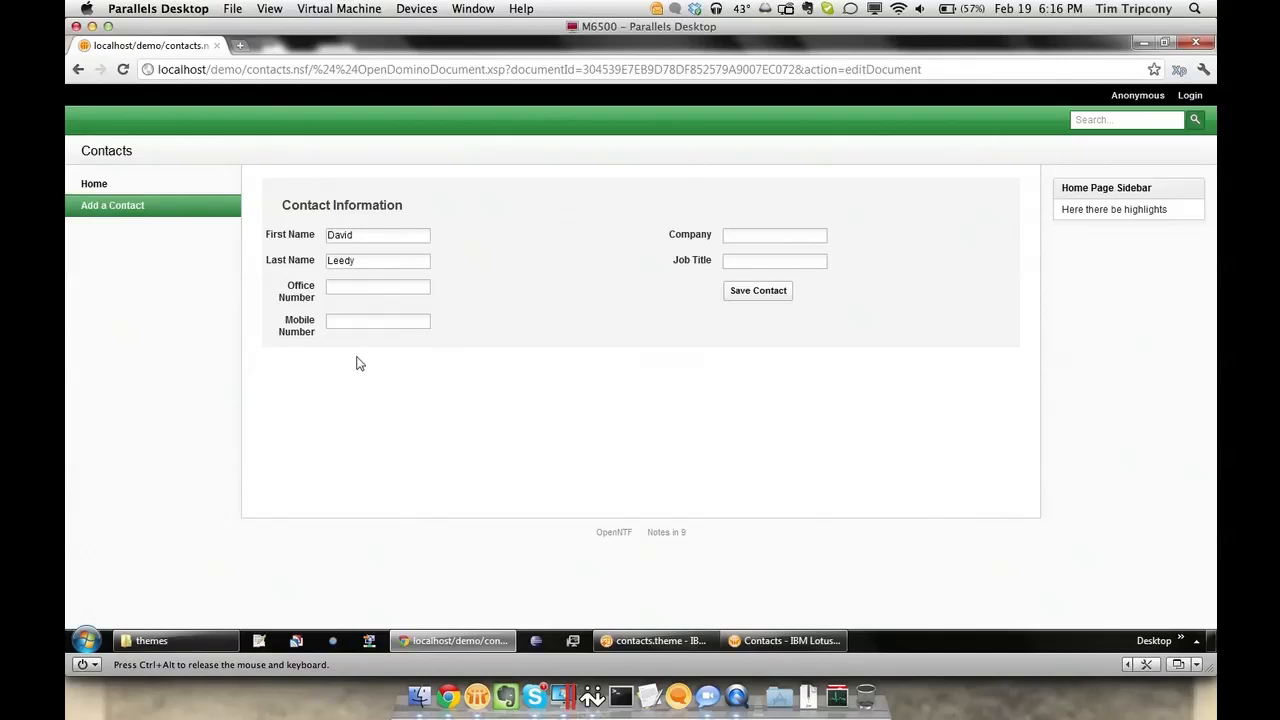
{"action": "mouse_move", "coordinate": [345, 365]}
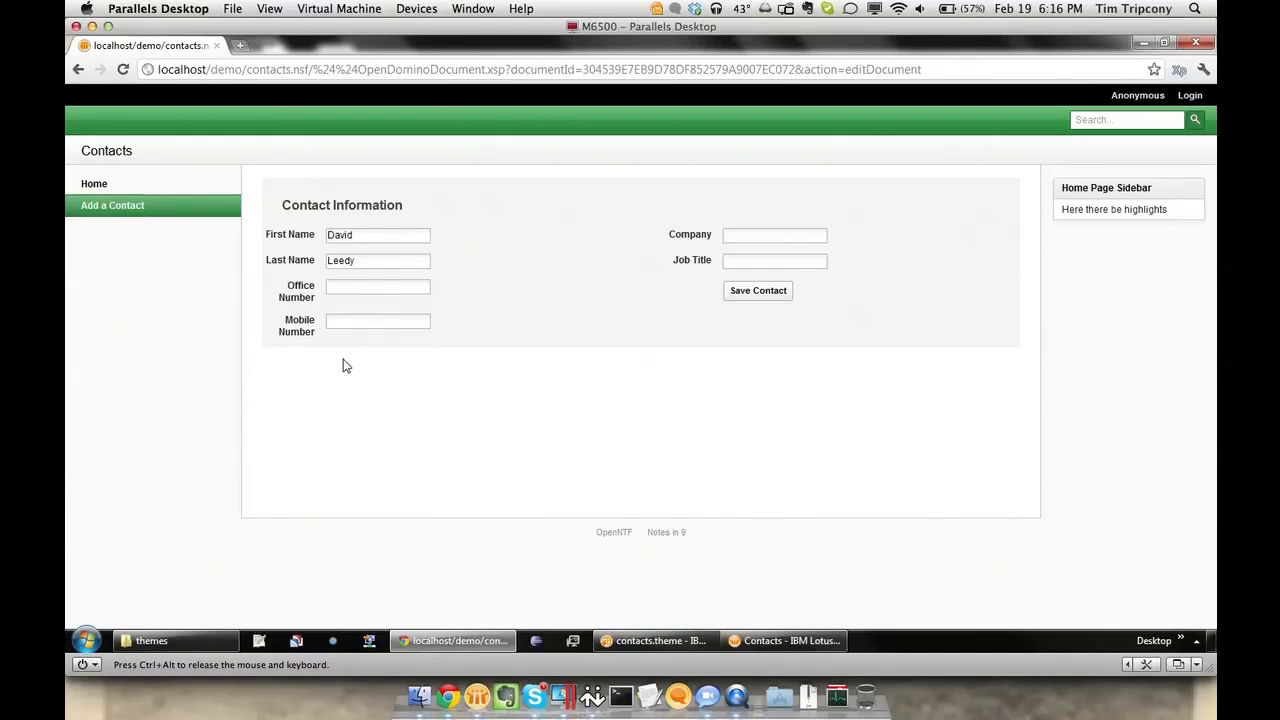
{"action": "mouse_move", "coordinate": [312, 322]}
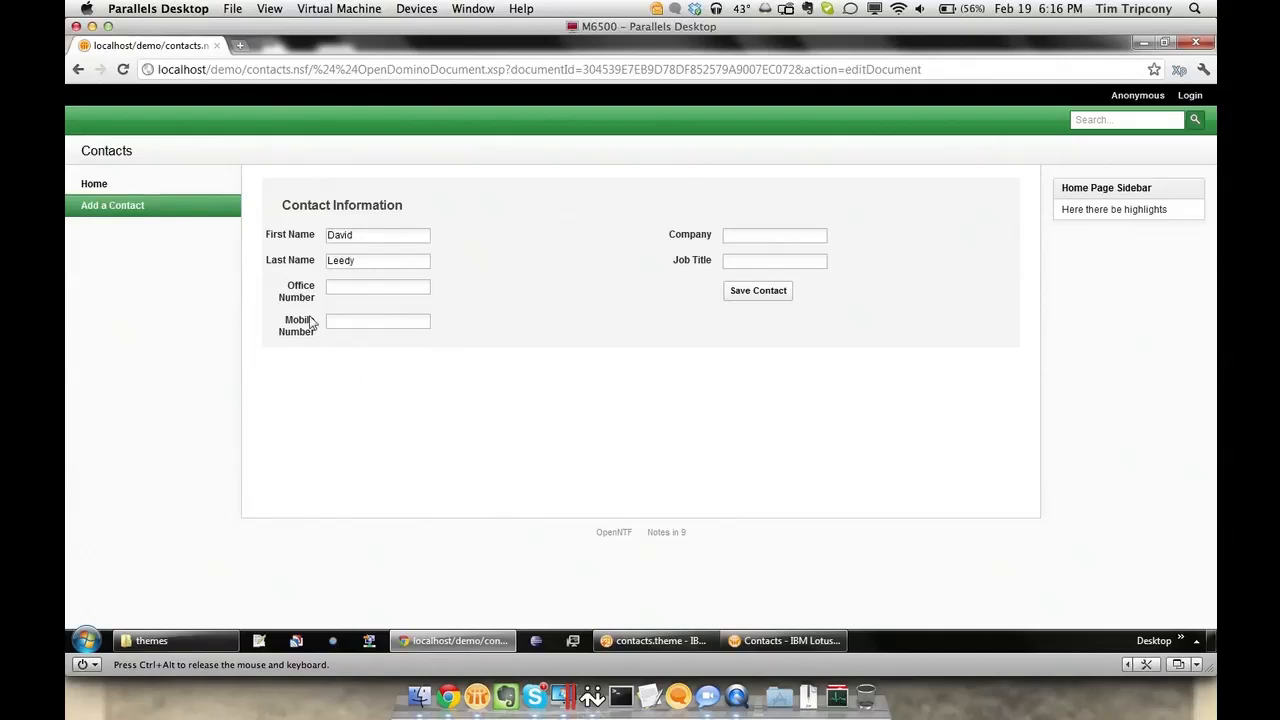
{"action": "mouse_move", "coordinate": [305, 300]}
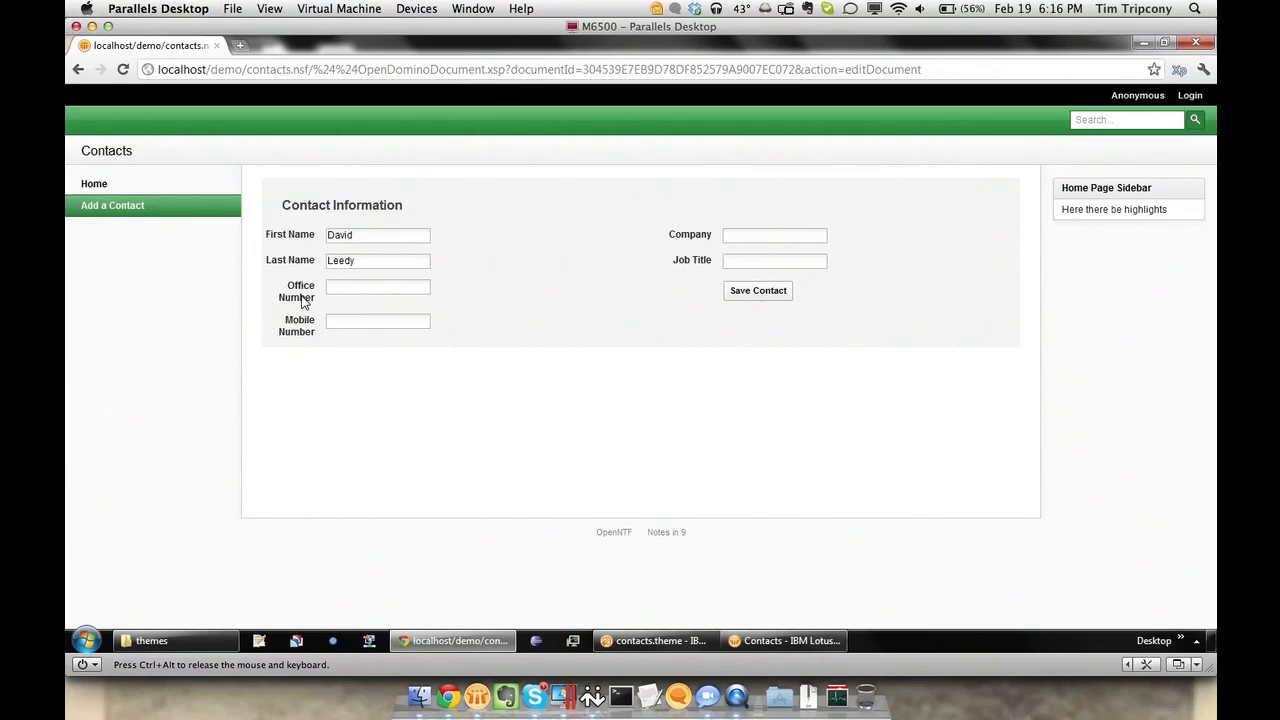
{"action": "right_click", "coordinate": [305, 300]}
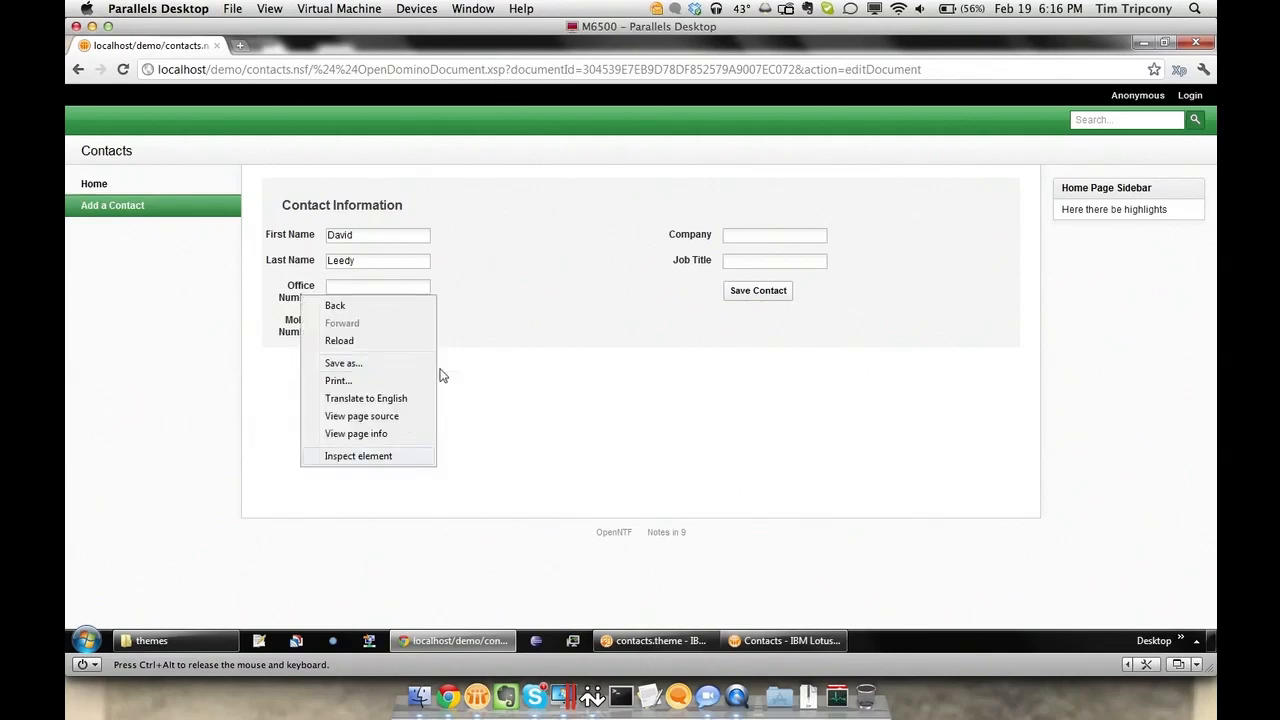
{"action": "left_click", "coordinate": [465, 325]}
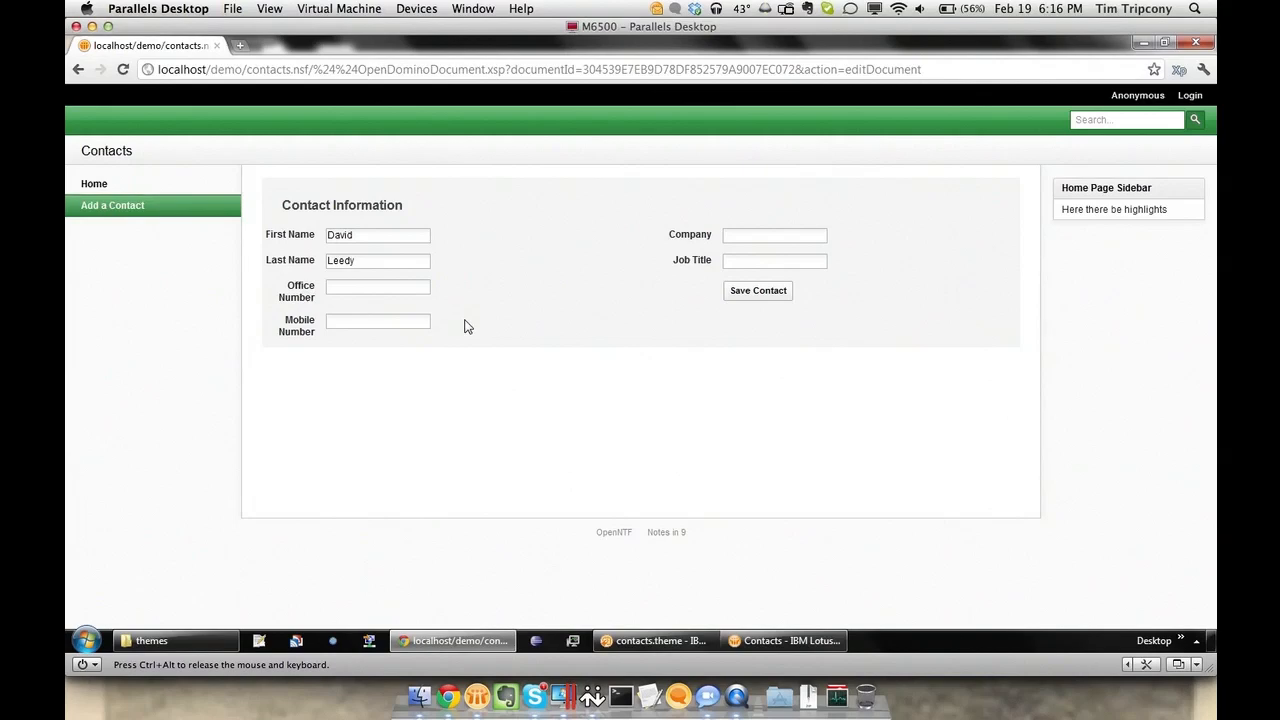
{"action": "mouse_move", "coordinate": [340, 346]}
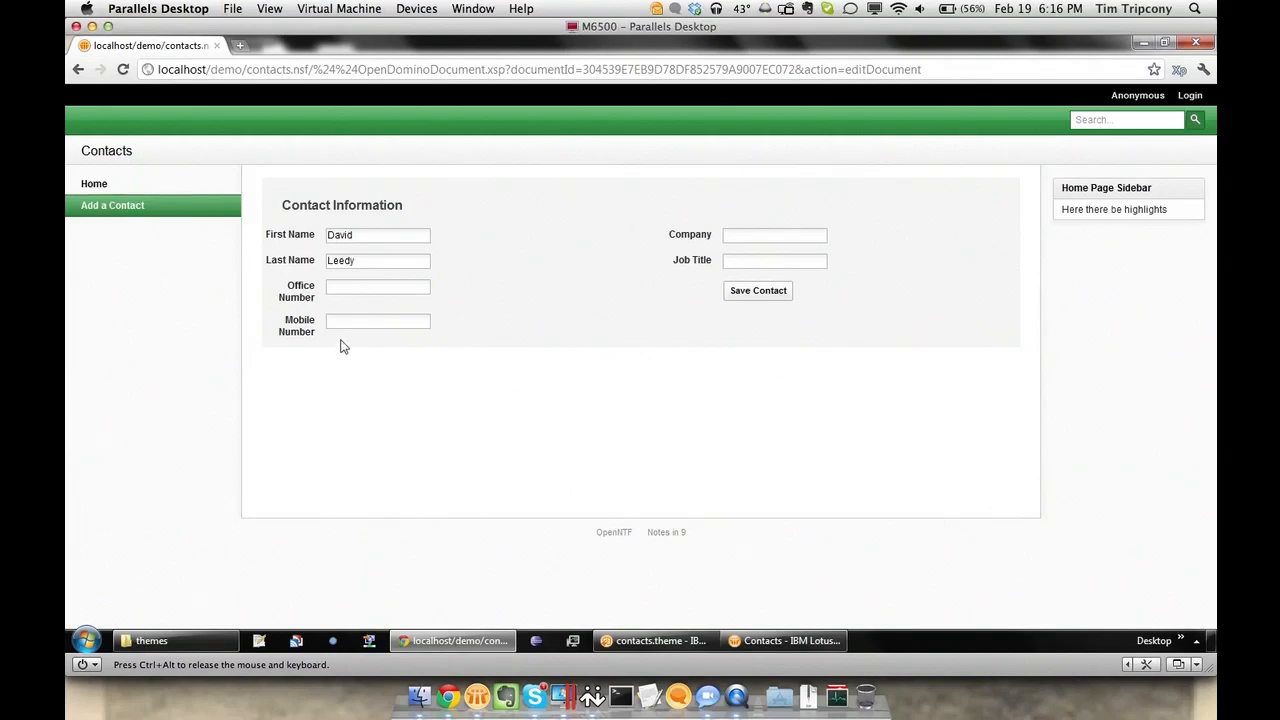
{"action": "mouse_move", "coordinate": [583, 428]}
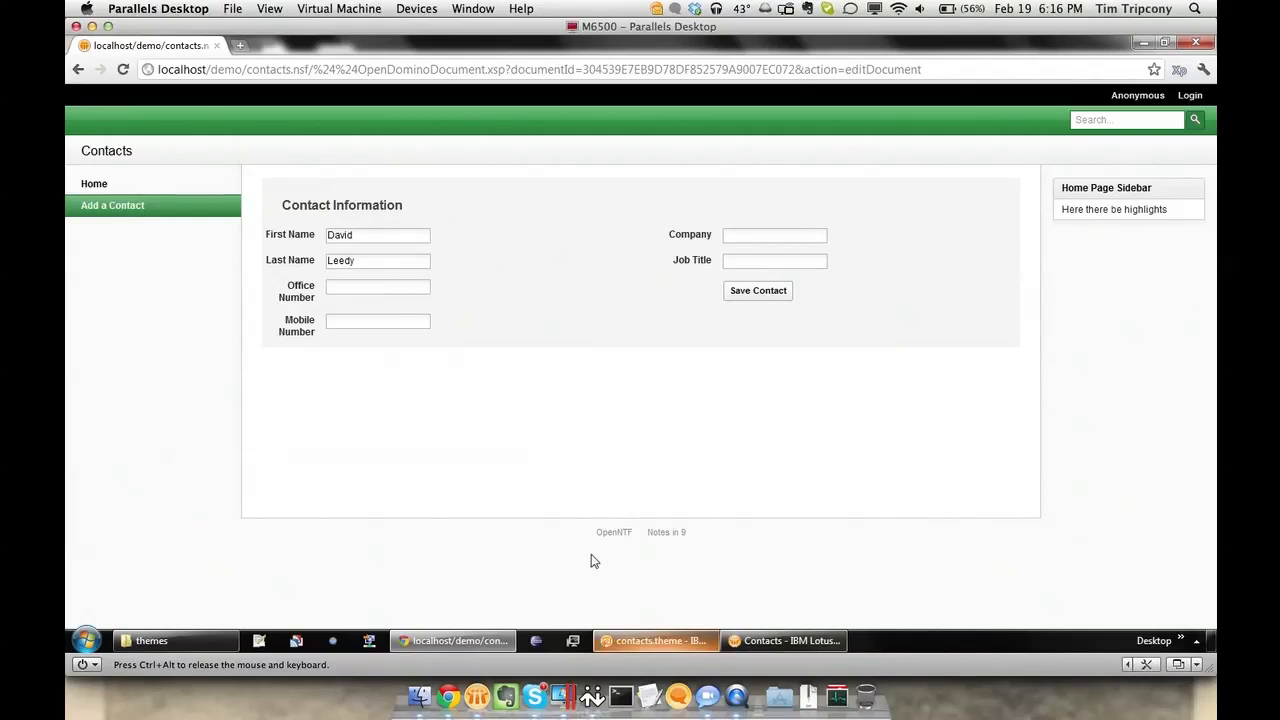
{"action": "mouse_move", "coordinate": [307, 316]}
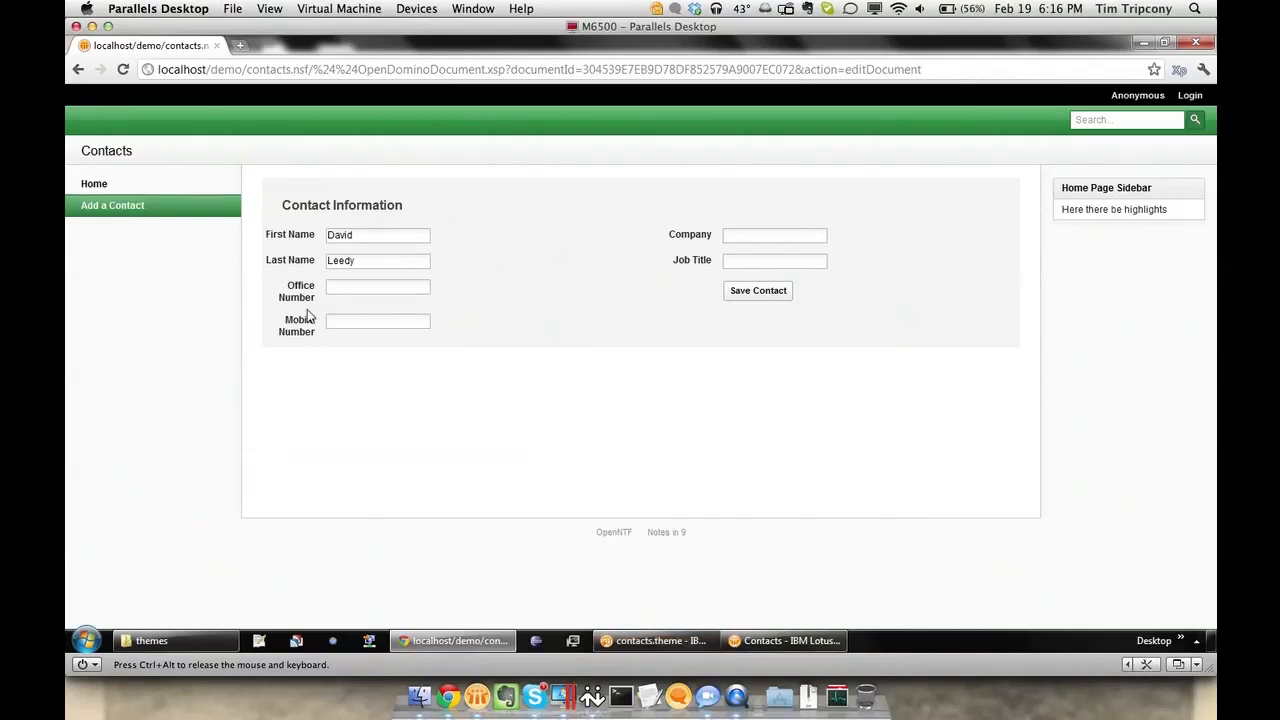
{"action": "mouse_move", "coordinate": [368, 348]}
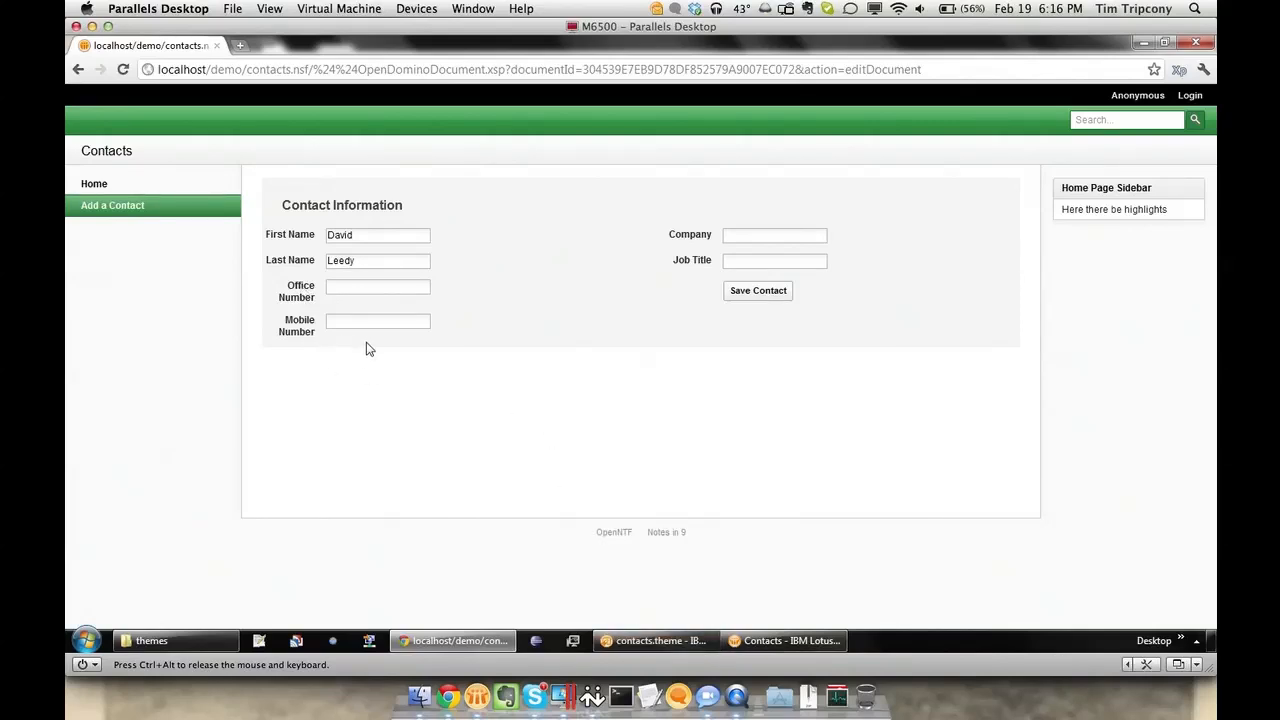
{"action": "mouse_move", "coordinate": [655, 640]}
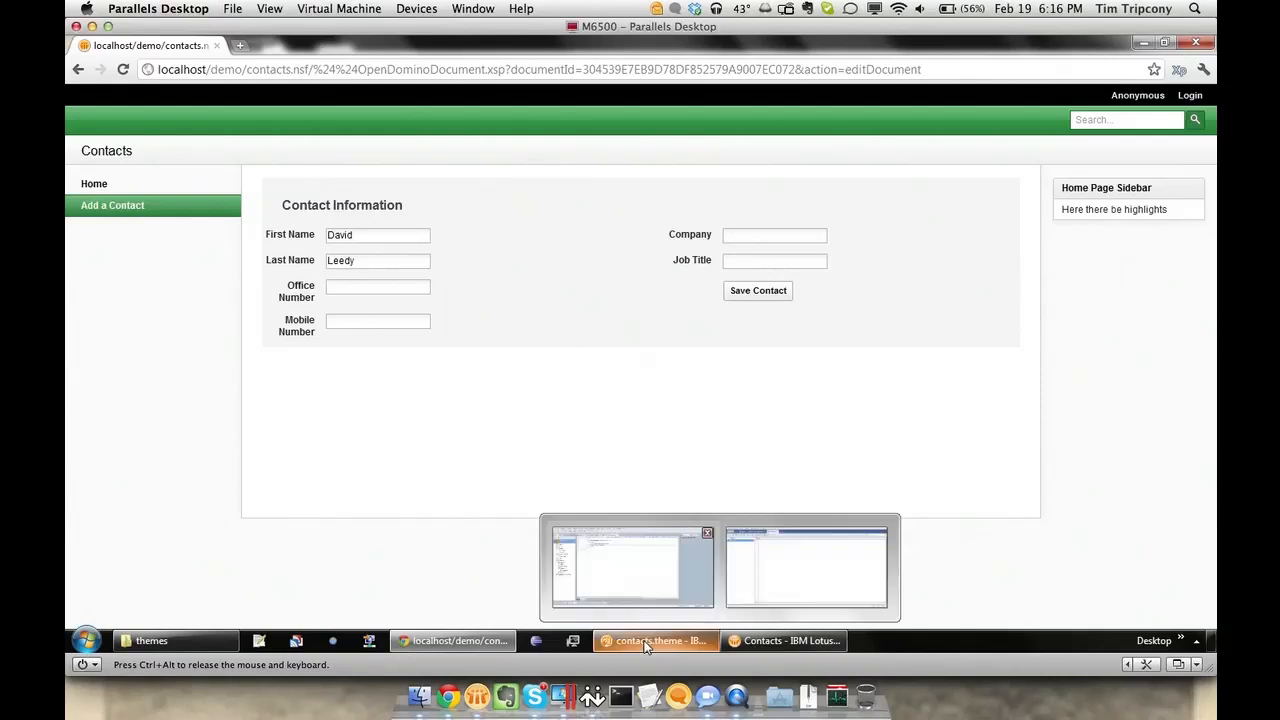
Add a second <property> block for labelWidth in contacts.theme and select its value to replace.
{"action": "left_click", "coordinate": [656, 640]}
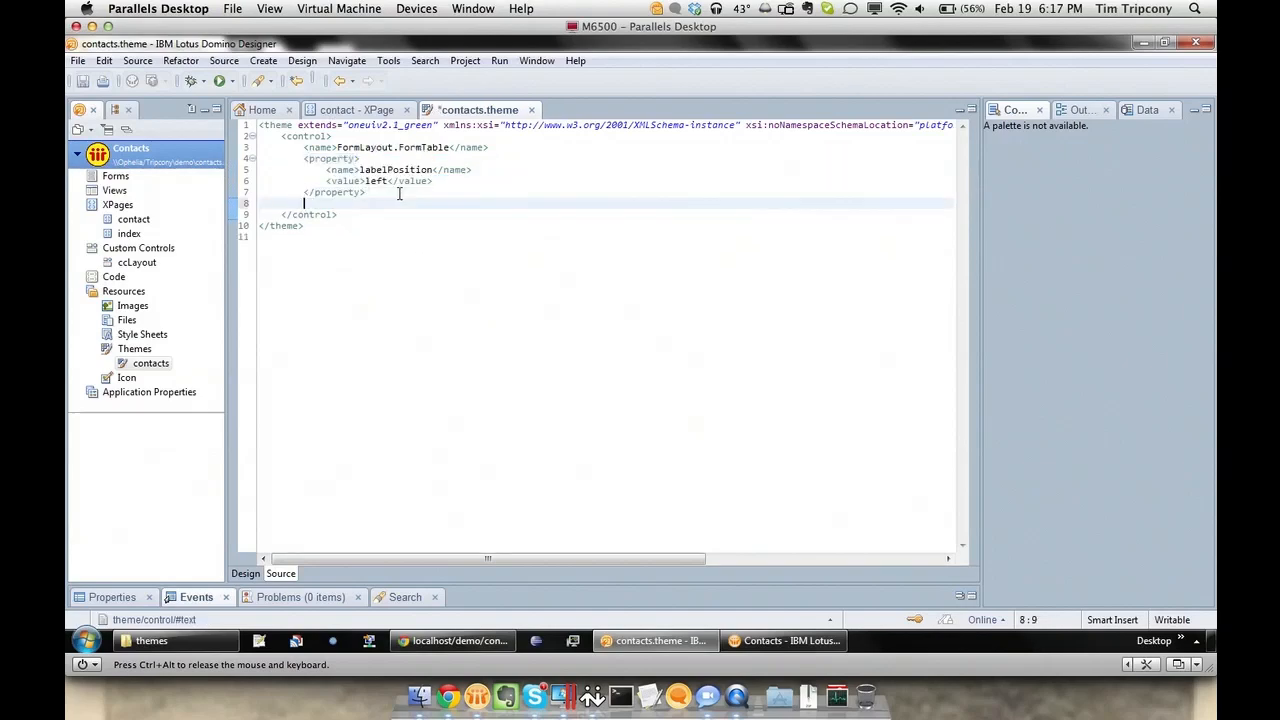
{"action": "type", "text": "<property>"}
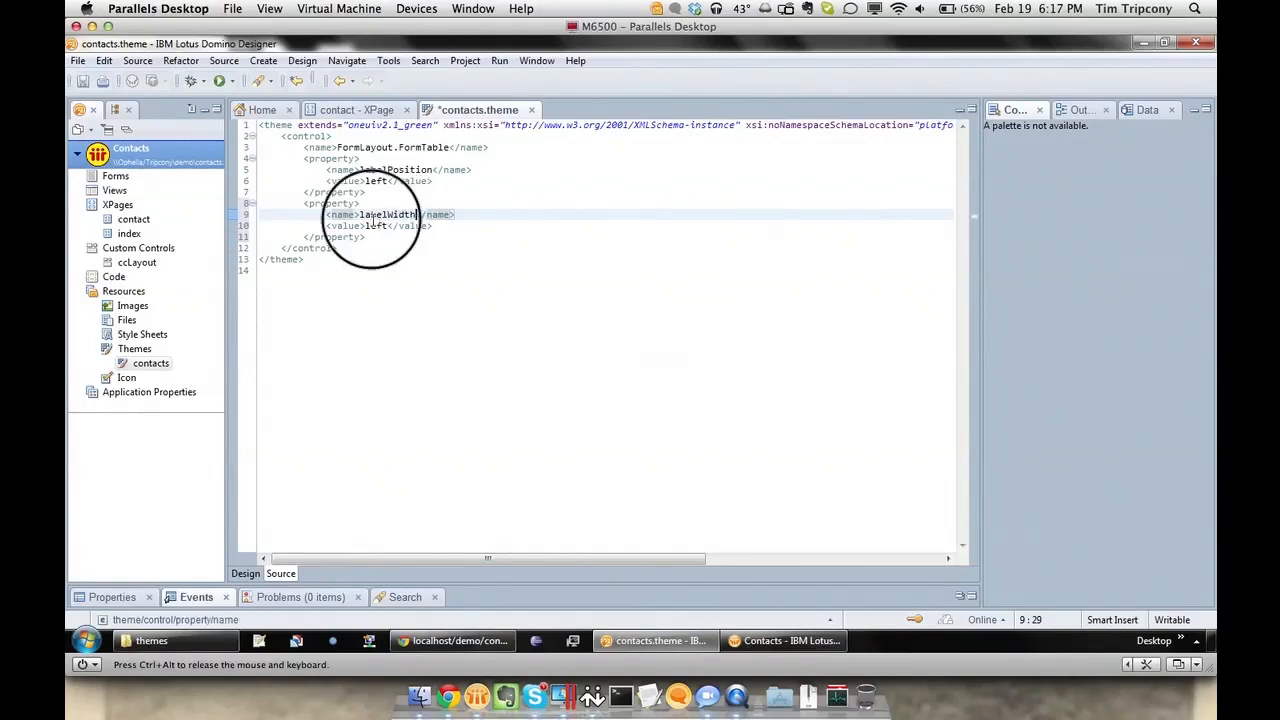
{"action": "double_click", "coordinate": [388, 214]}
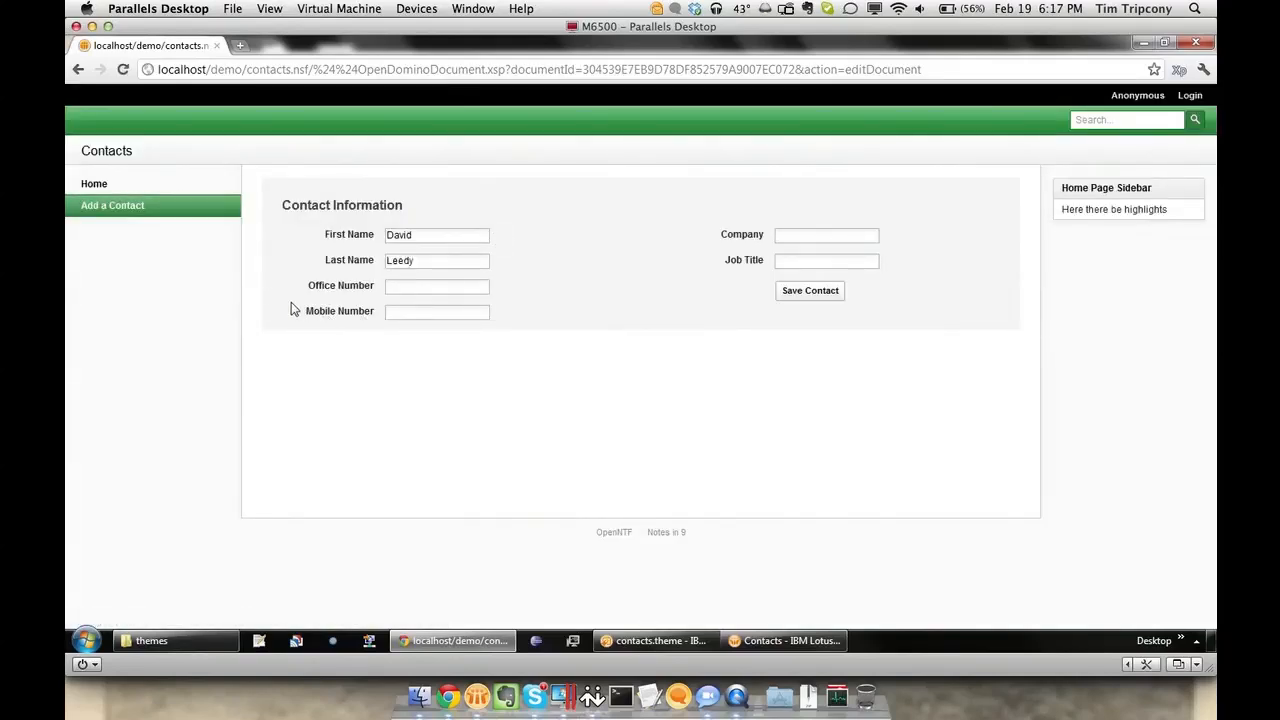
{"action": "mouse_move", "coordinate": [358, 340]}
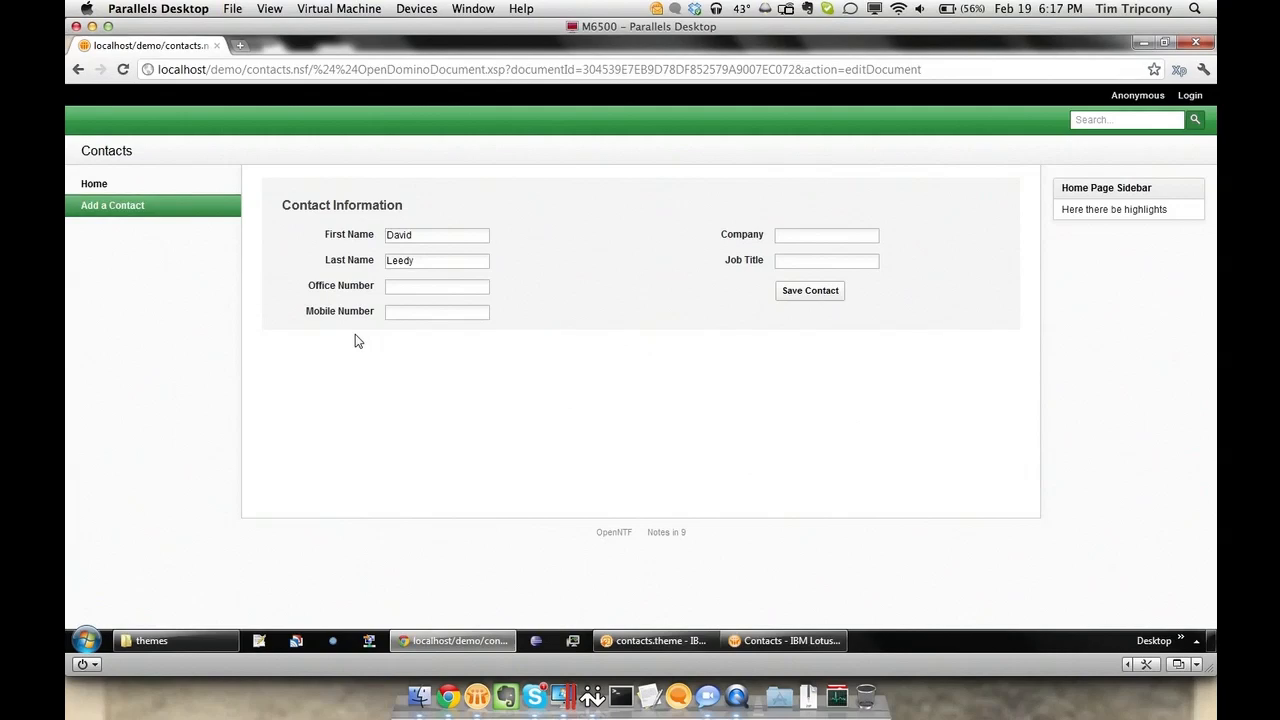
{"action": "mouse_move", "coordinate": [309, 248]}
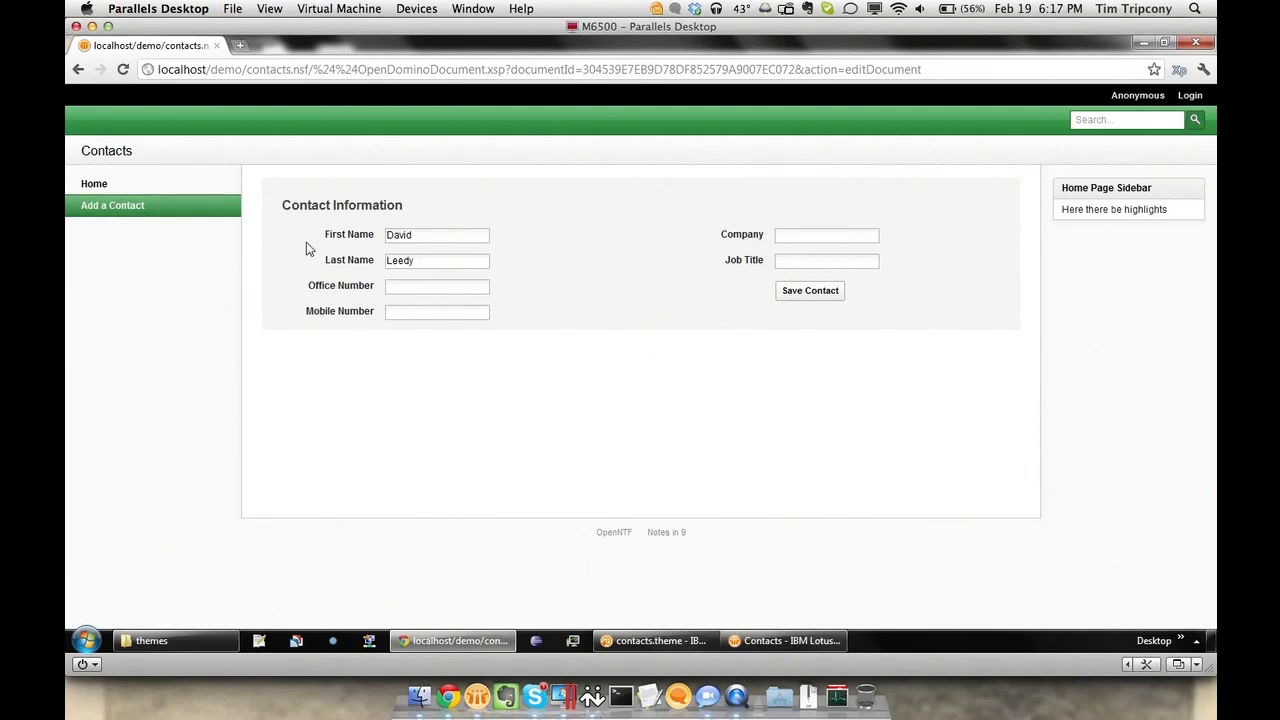
{"action": "mouse_move", "coordinate": [532, 325]}
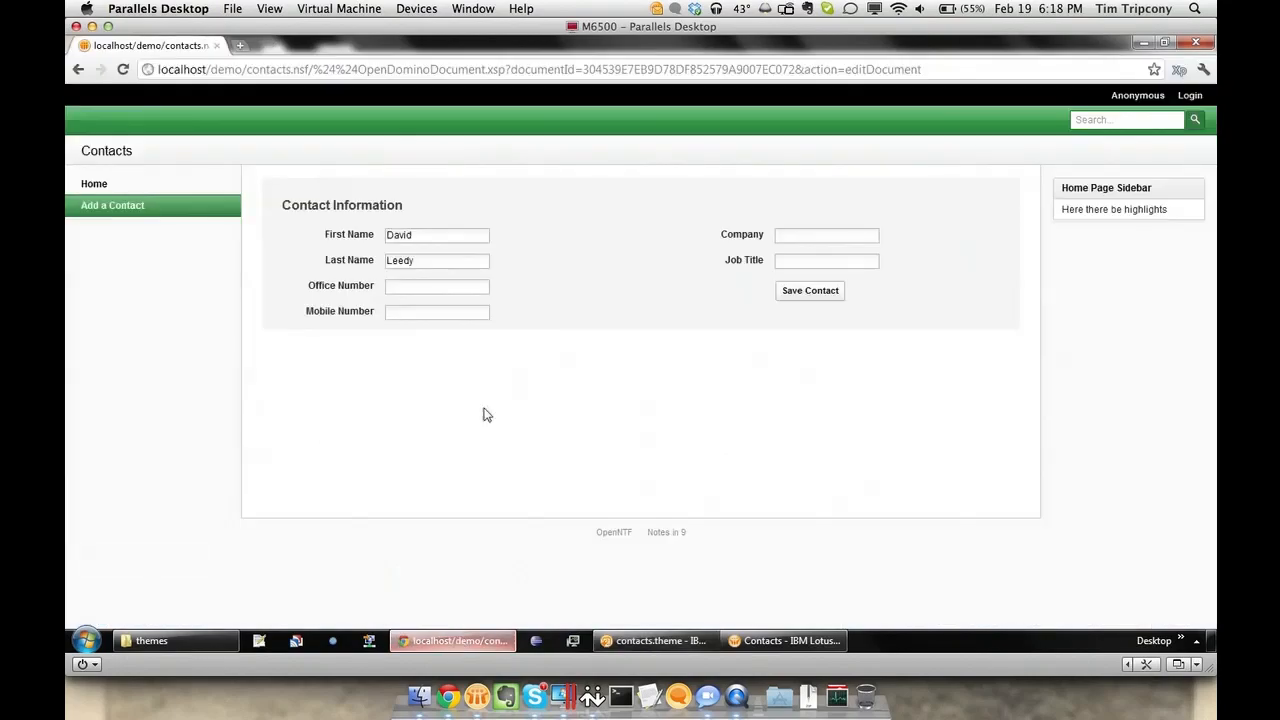
{"action": "mouse_move", "coordinate": [195, 505]}
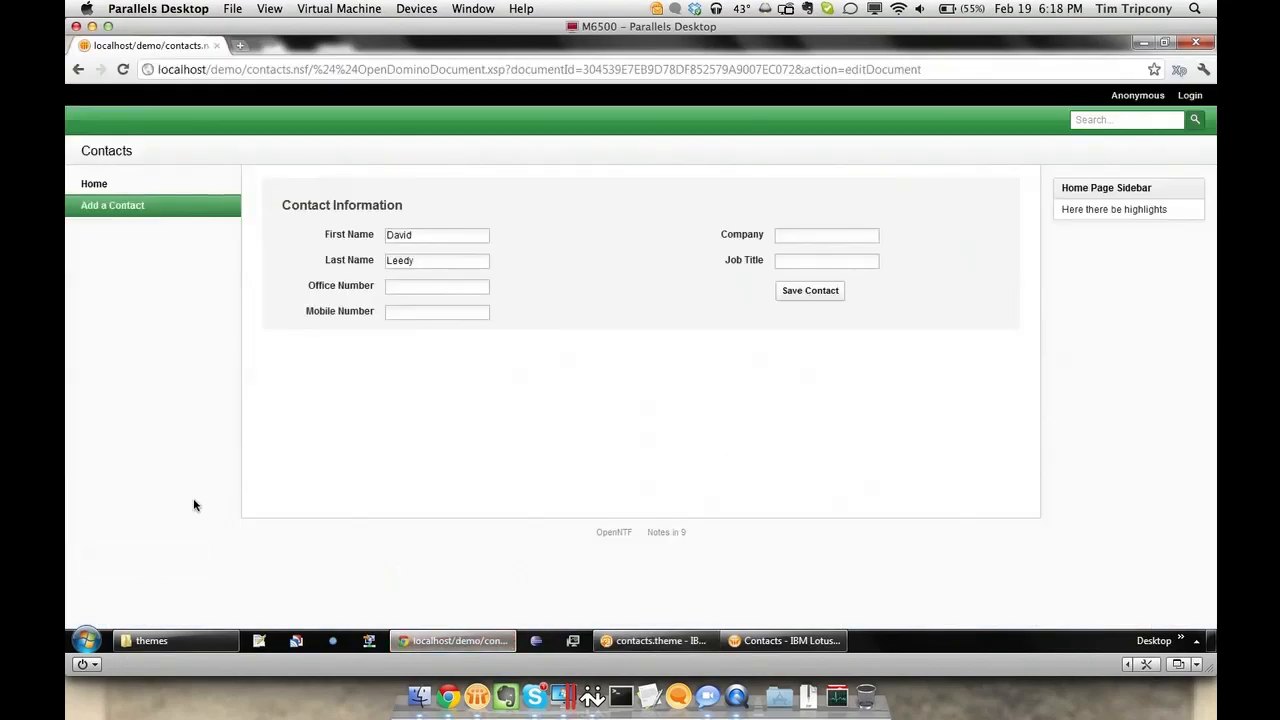